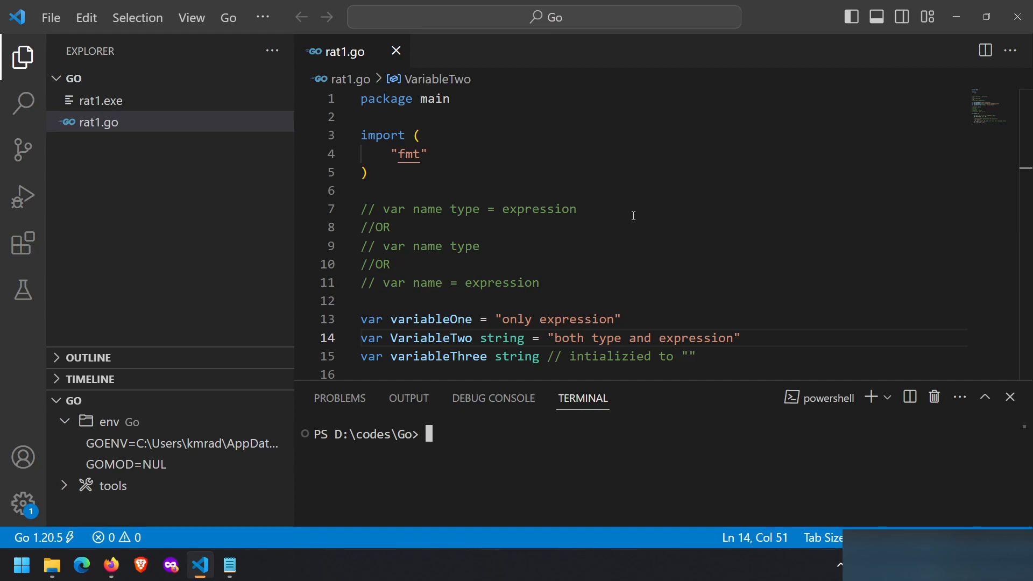
pyautogui.moveTo(396, 209)
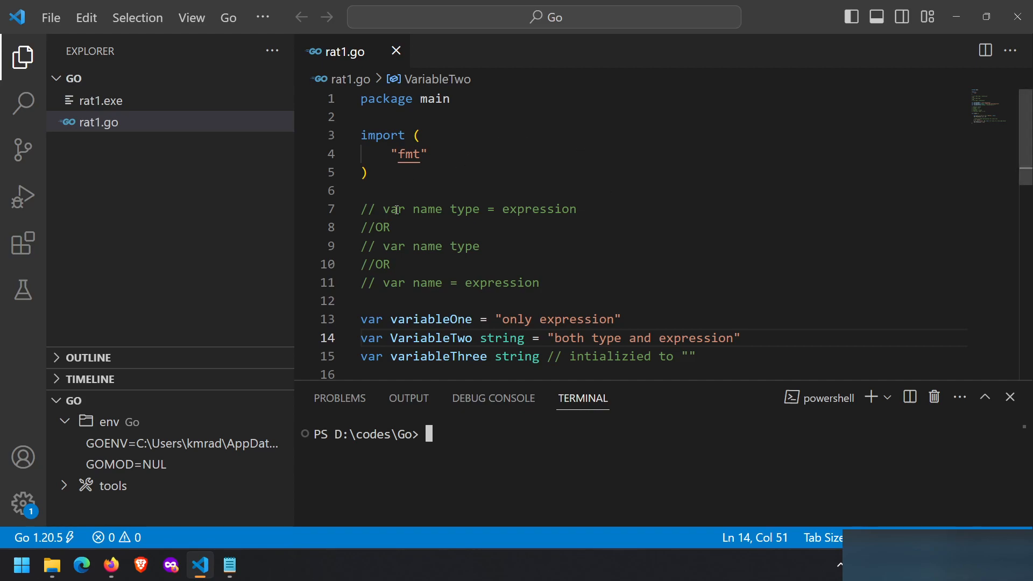
# - Highlight the var, name and type parts of the first declaration form in turn
pyautogui.doubleClick(394, 208)
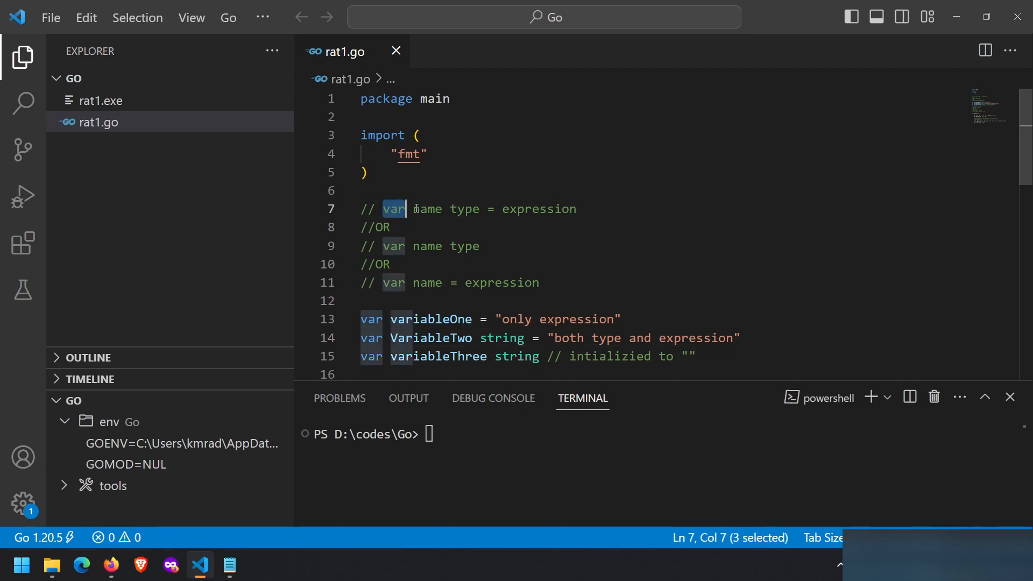
pyautogui.doubleClick(427, 208)
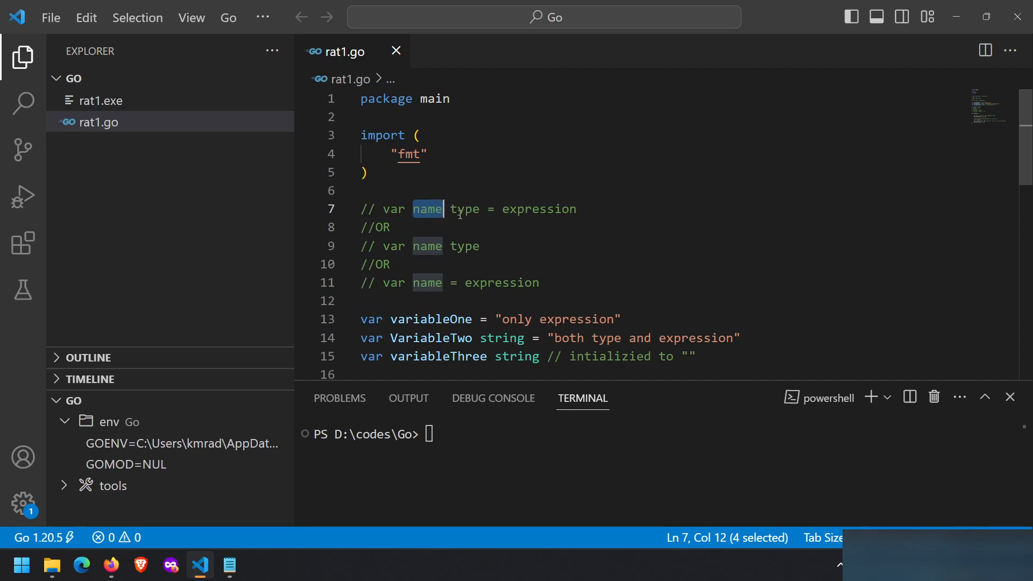
pyautogui.doubleClick(464, 209)
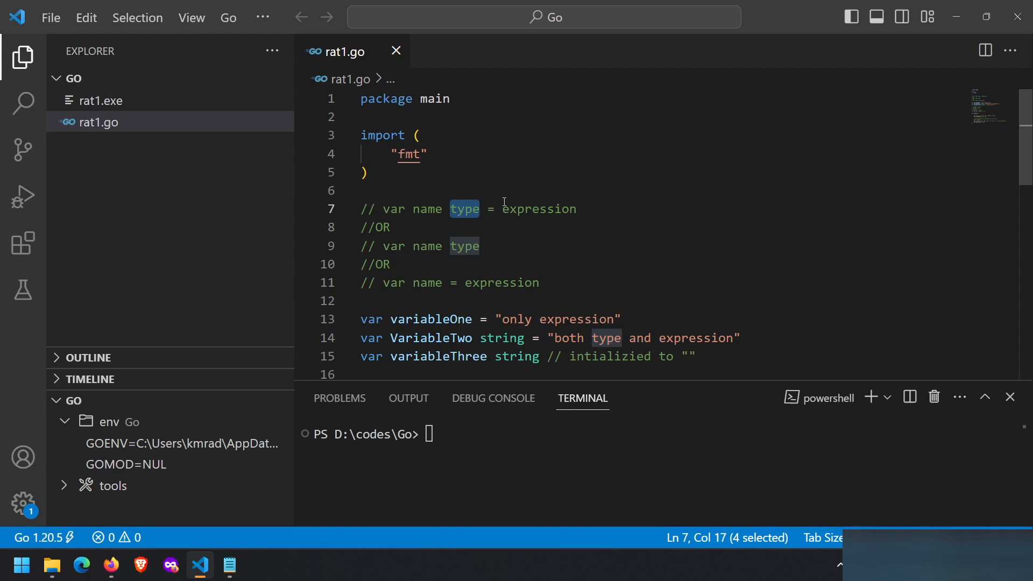
pyautogui.doubleClick(539, 209)
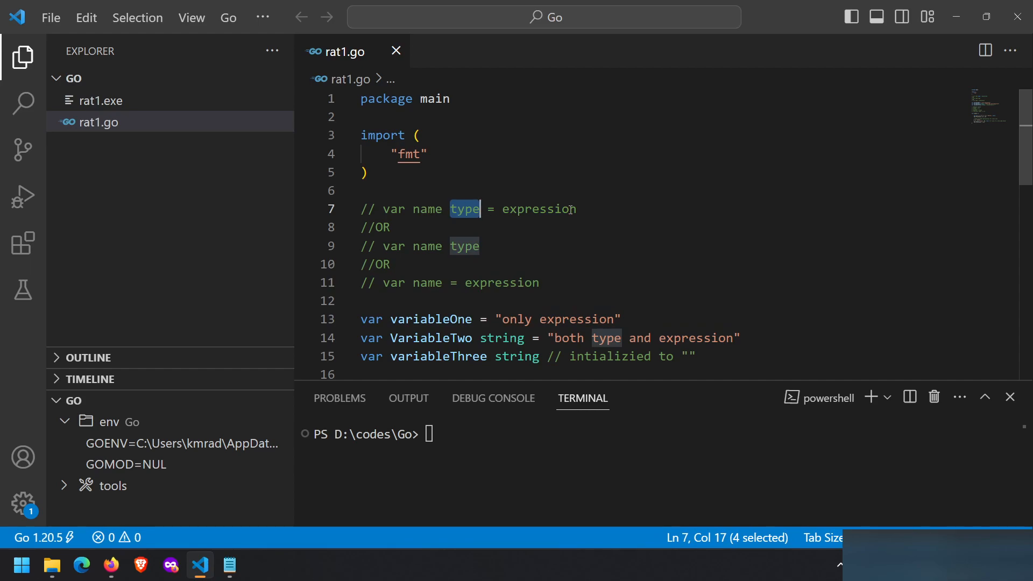
pyautogui.click(573, 209)
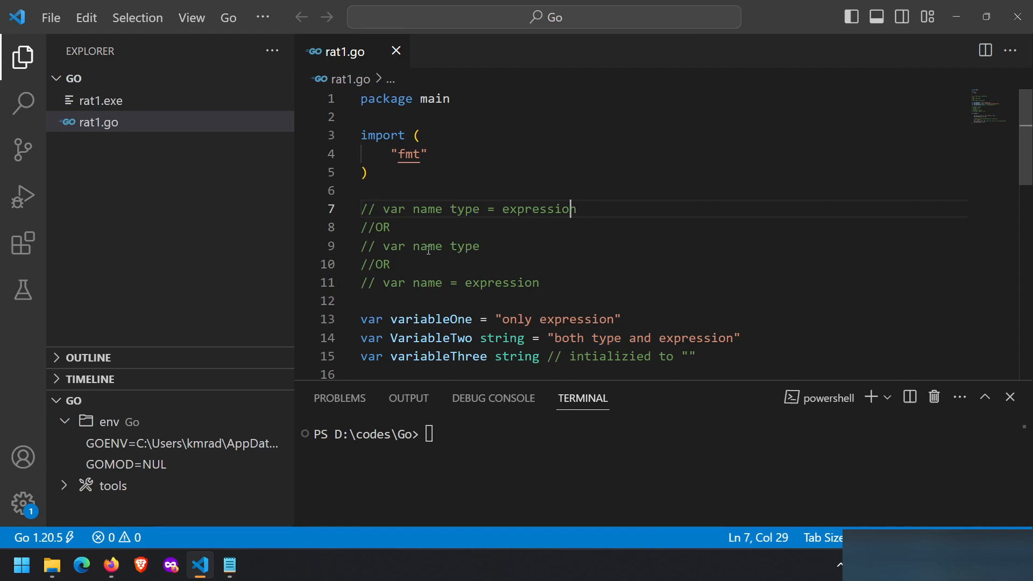
# - Contrast the type part and the = expression part across the three declaration forms
pyautogui.click(395, 246)
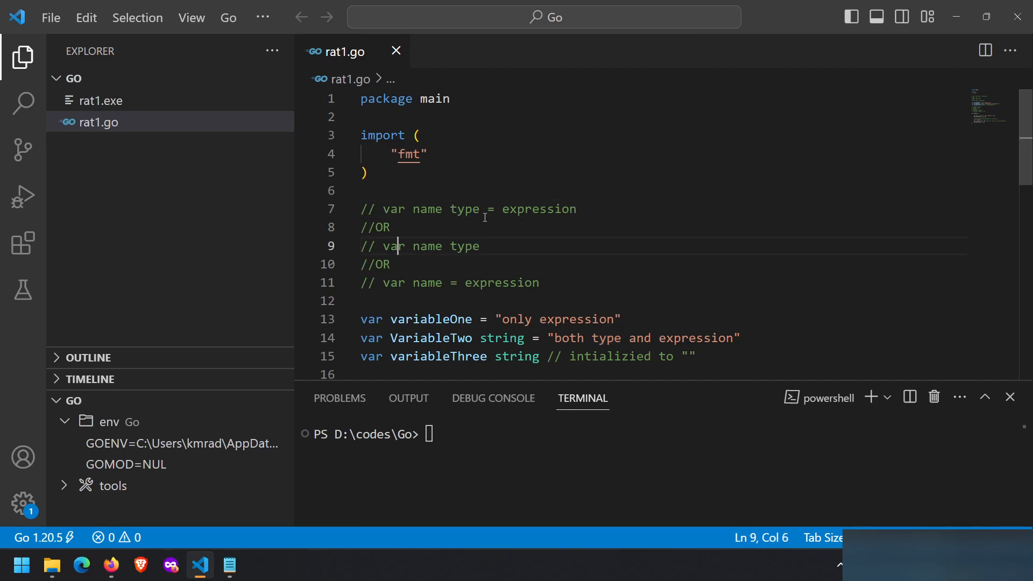
pyautogui.moveTo(474, 282)
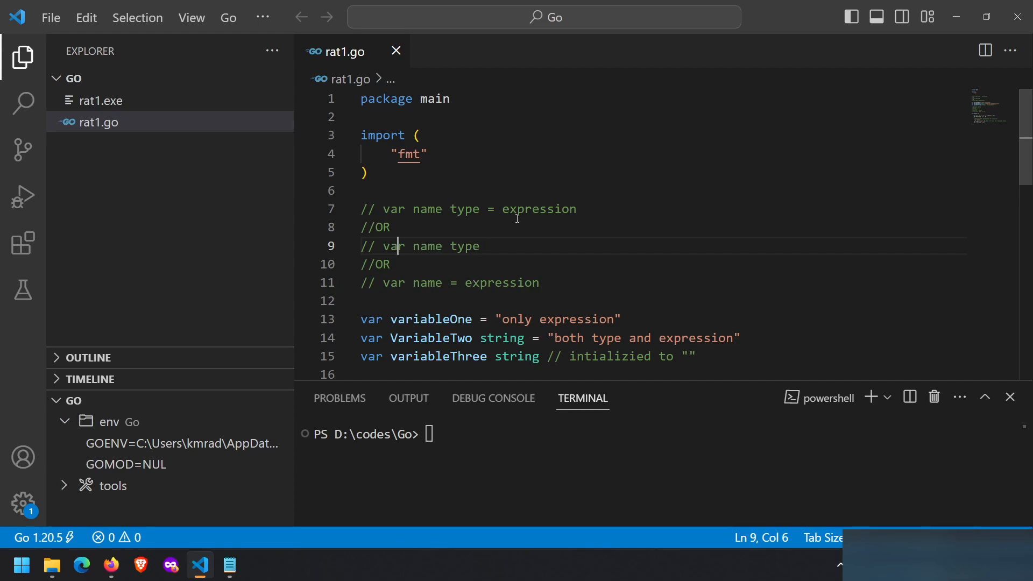
pyautogui.moveTo(487, 210); pyautogui.dragTo(565, 210)
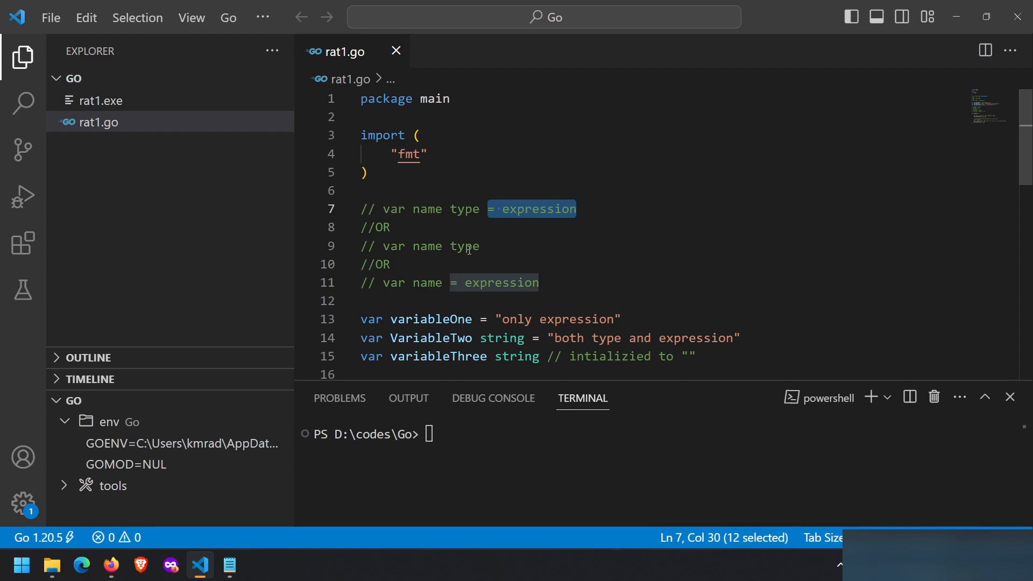
pyautogui.click(437, 247)
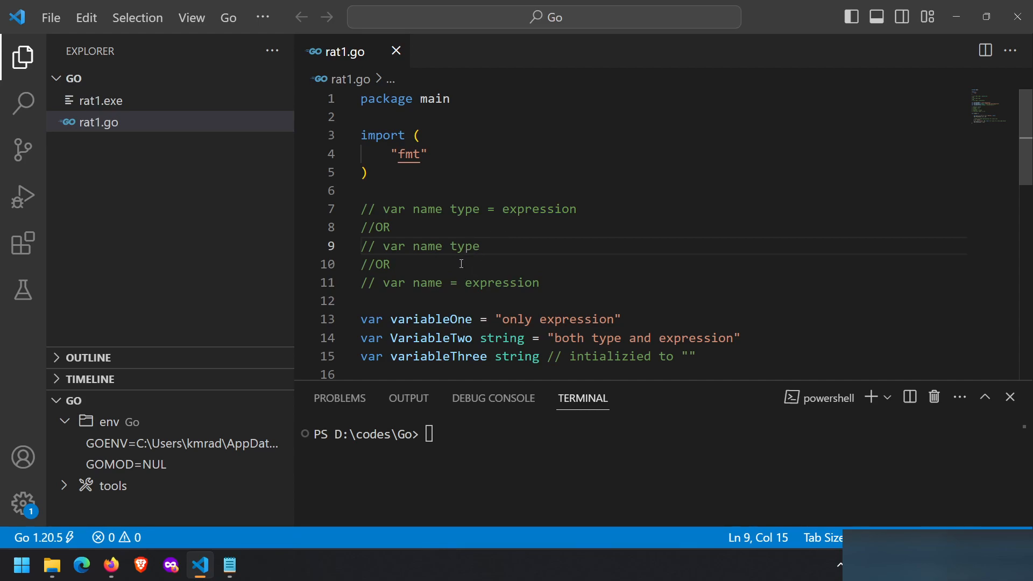
pyautogui.doubleClick(502, 283)
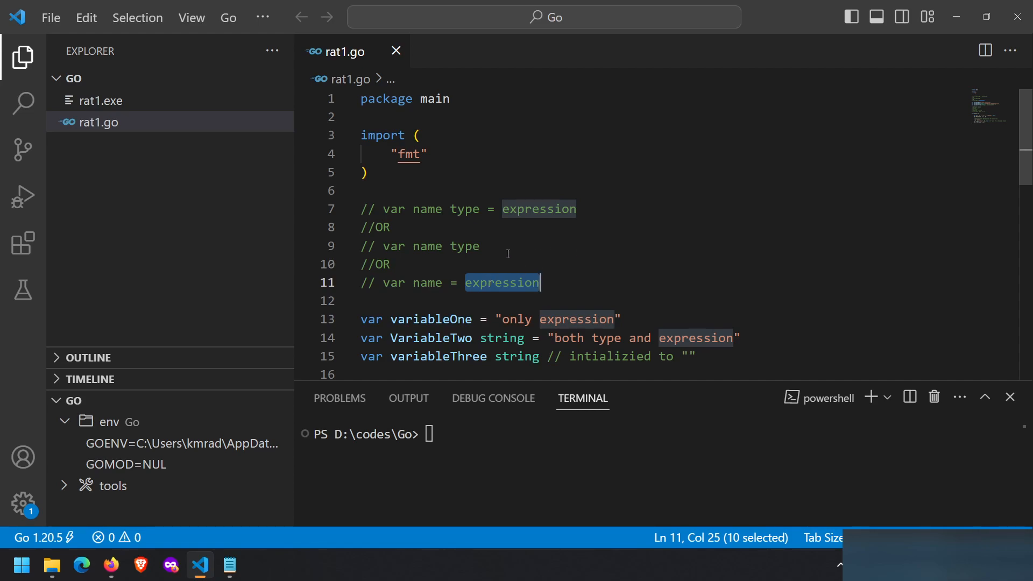
pyautogui.moveTo(443, 295)
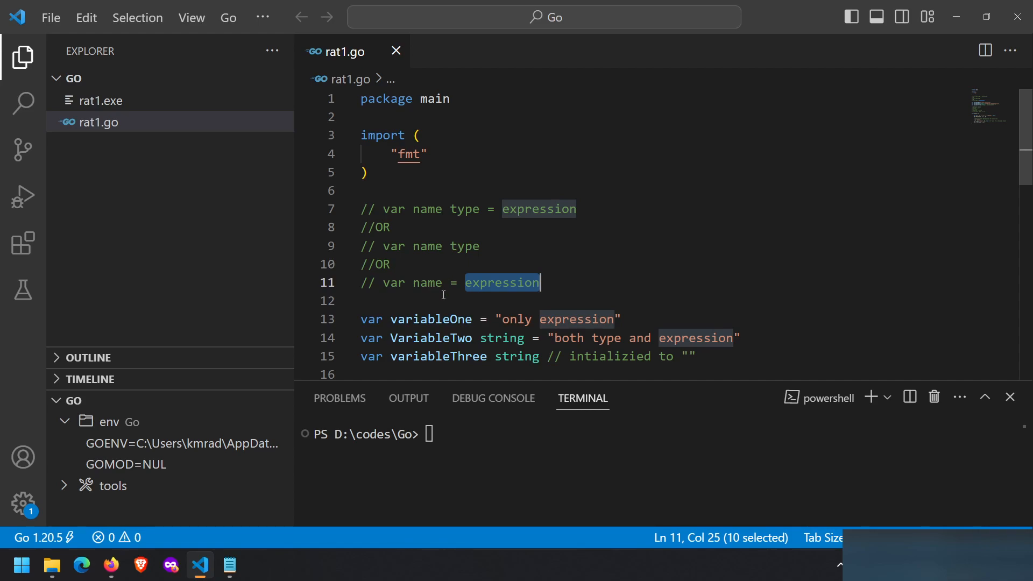
pyautogui.moveTo(503, 278)
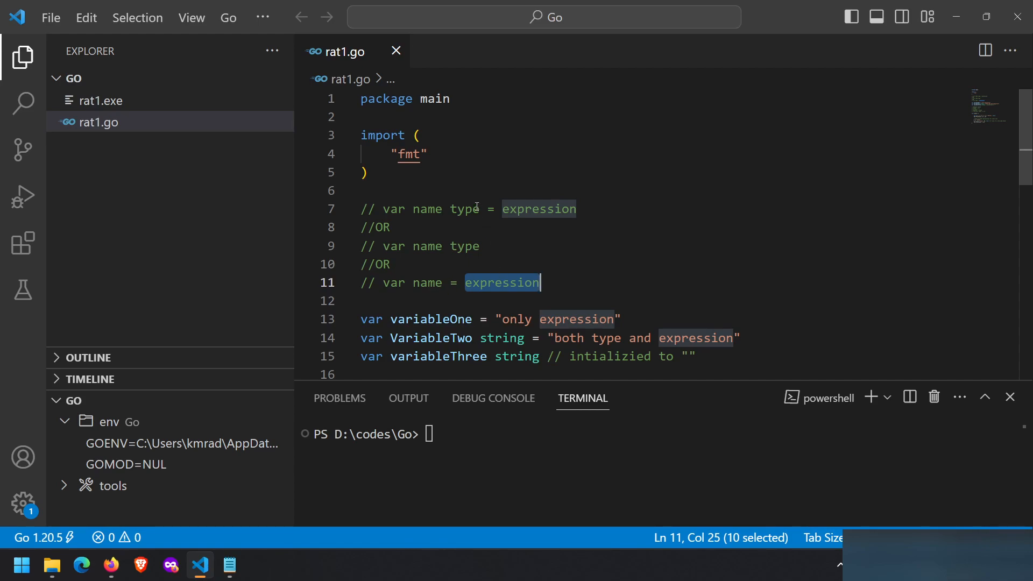
pyautogui.doubleClick(464, 209)
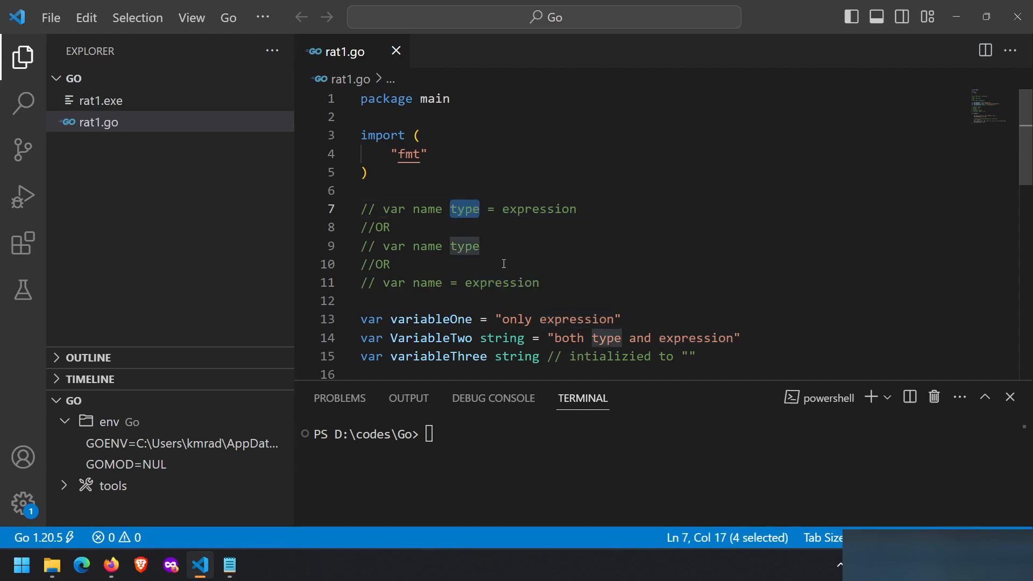
pyautogui.doubleClick(502, 283)
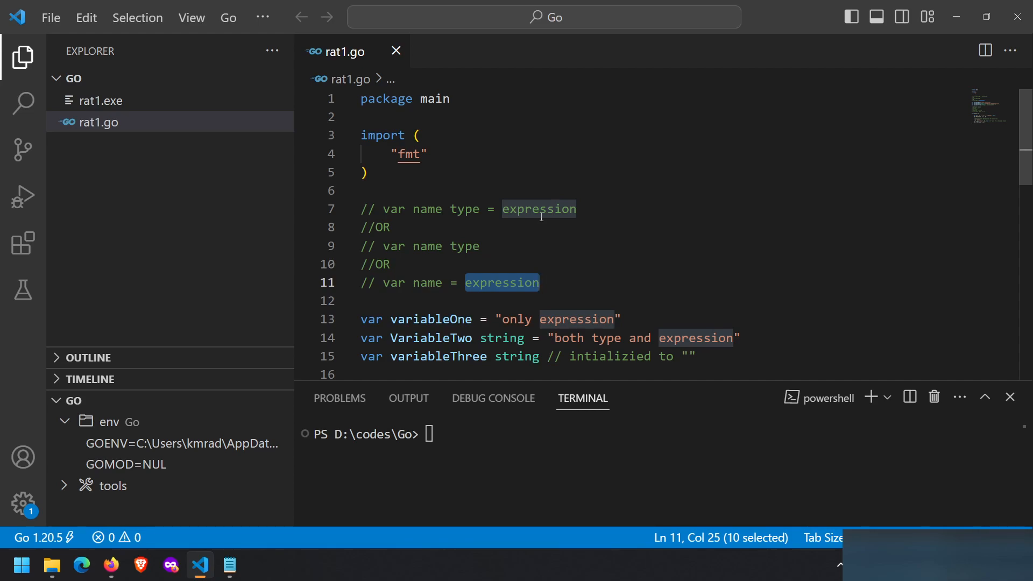
pyautogui.moveTo(496, 222)
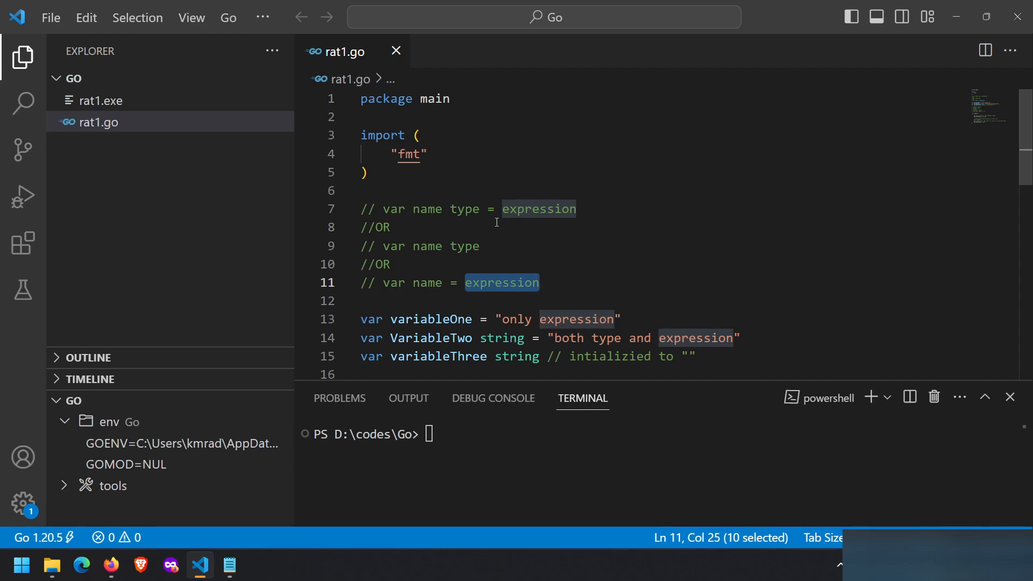
pyautogui.doubleClick(464, 246)
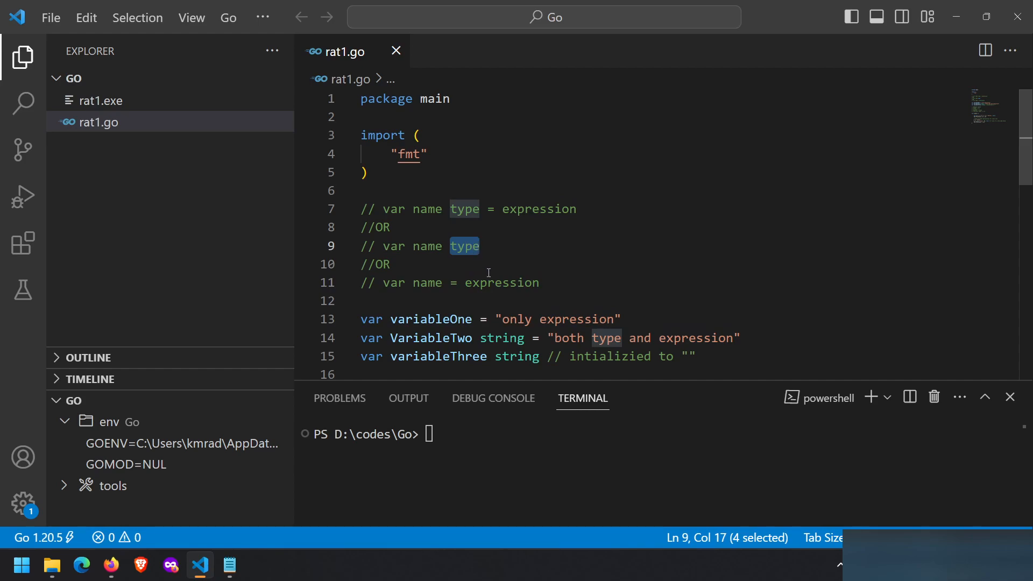
pyautogui.doubleClick(502, 283)
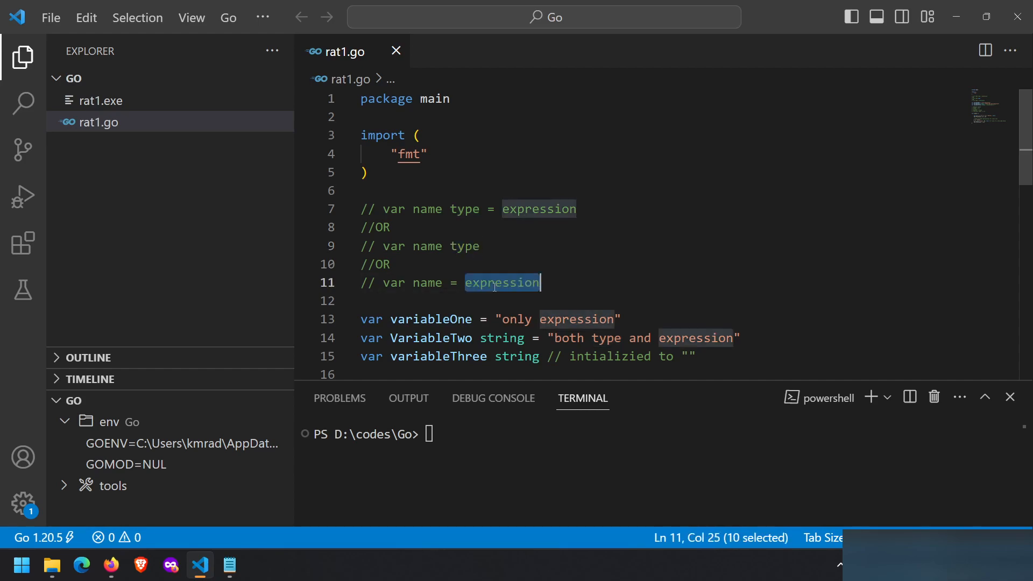
# - Point out the default-value comments, noting the boolean default of false
pyautogui.scroll(-3)
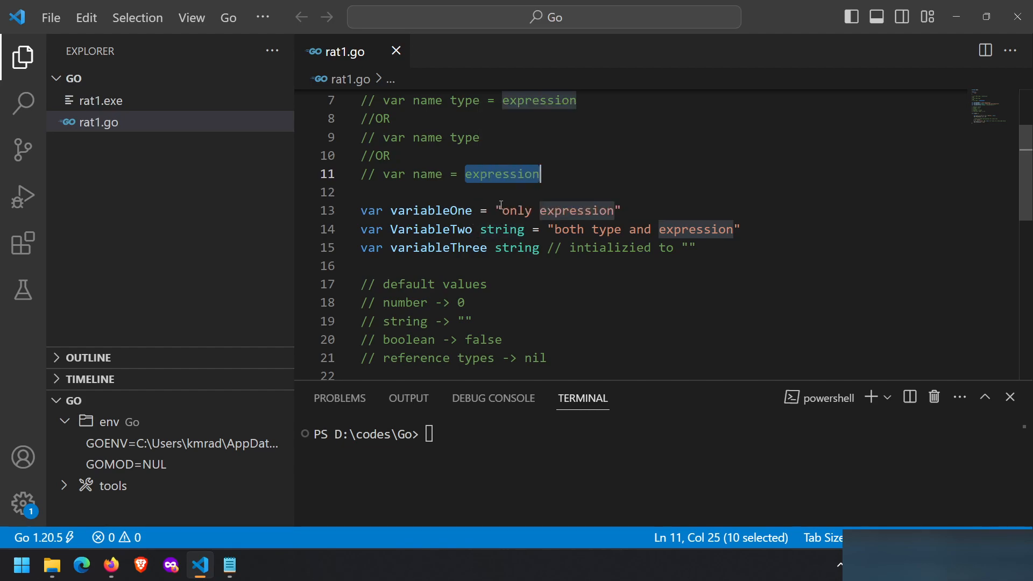
pyautogui.moveTo(504, 229)
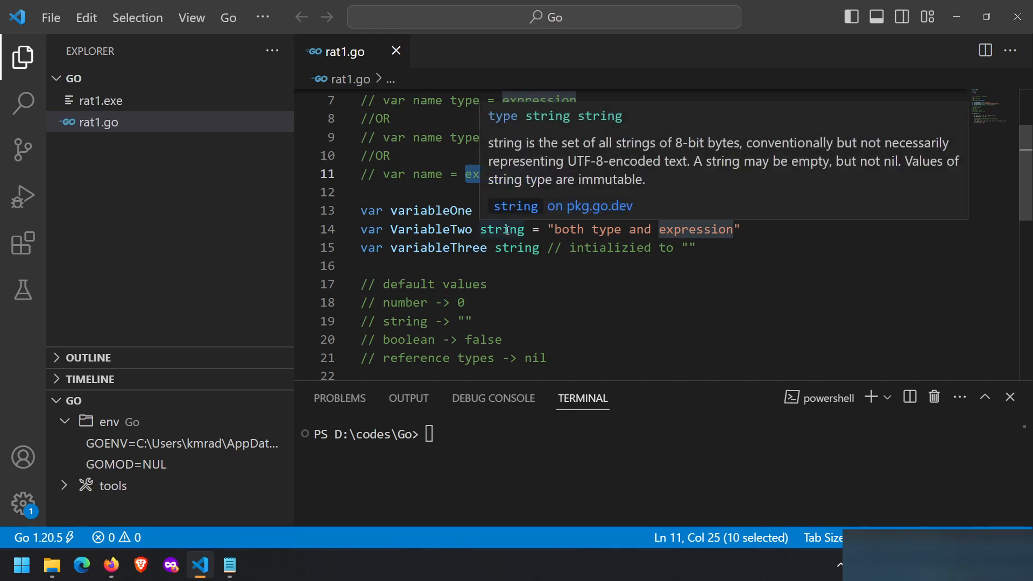
pyautogui.moveTo(573, 233)
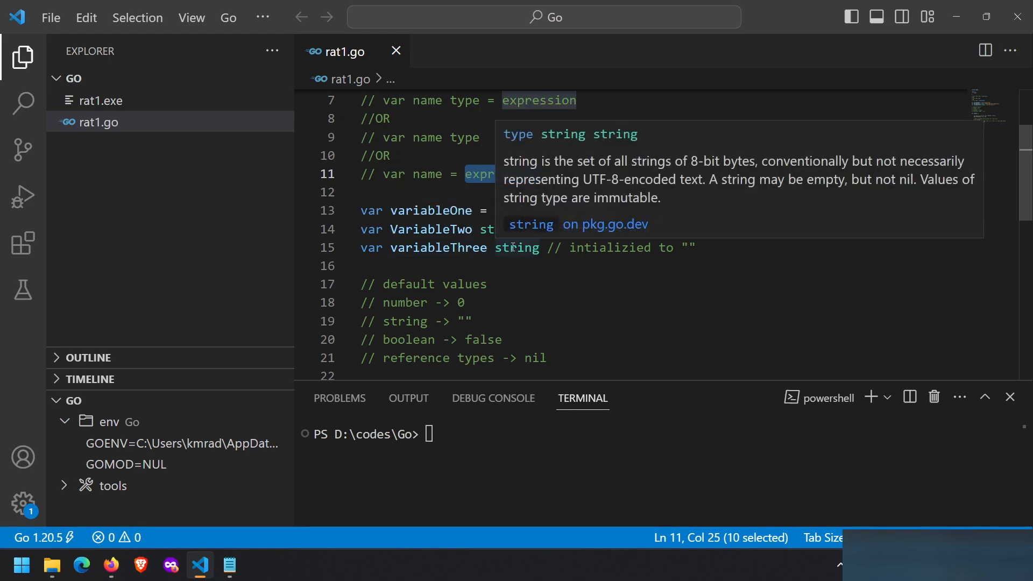
pyautogui.moveTo(672, 260)
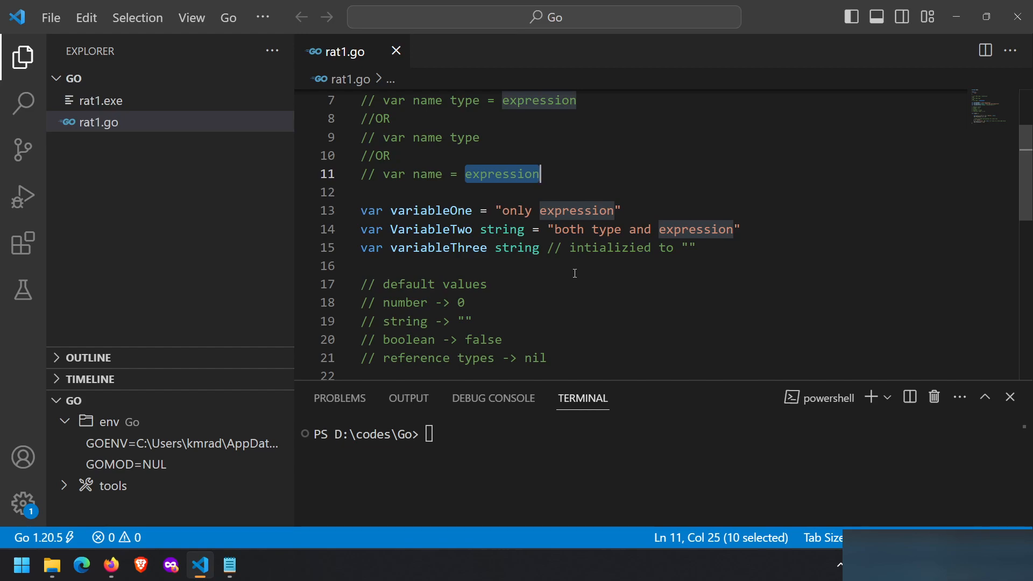
pyautogui.moveTo(548, 253)
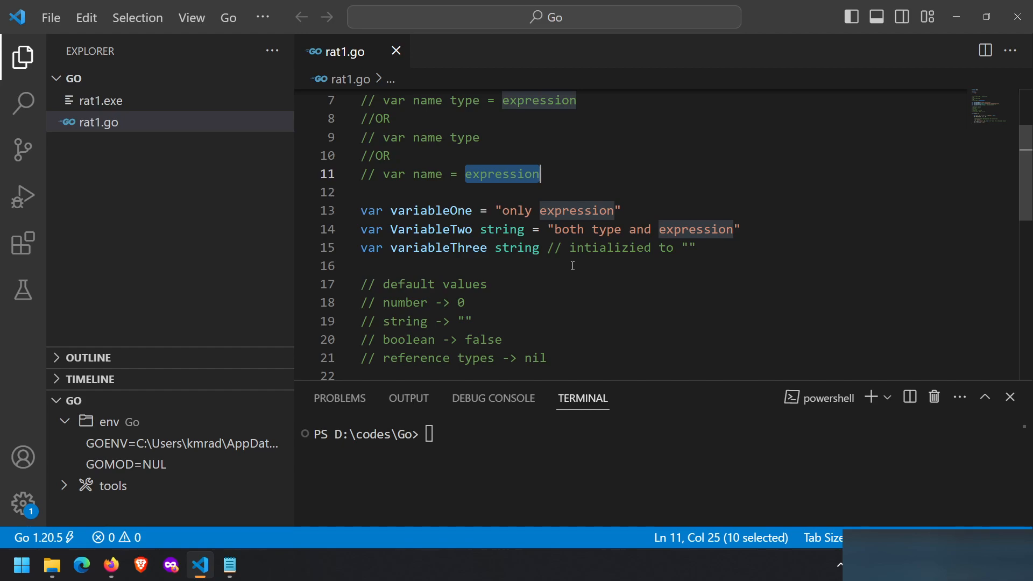
pyautogui.moveTo(521, 248)
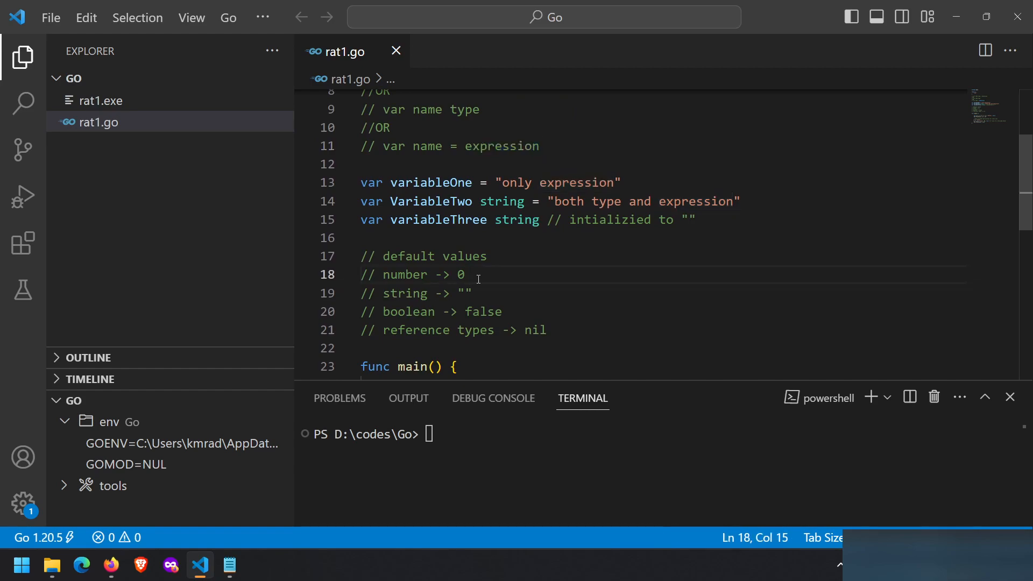
pyautogui.click(493, 293)
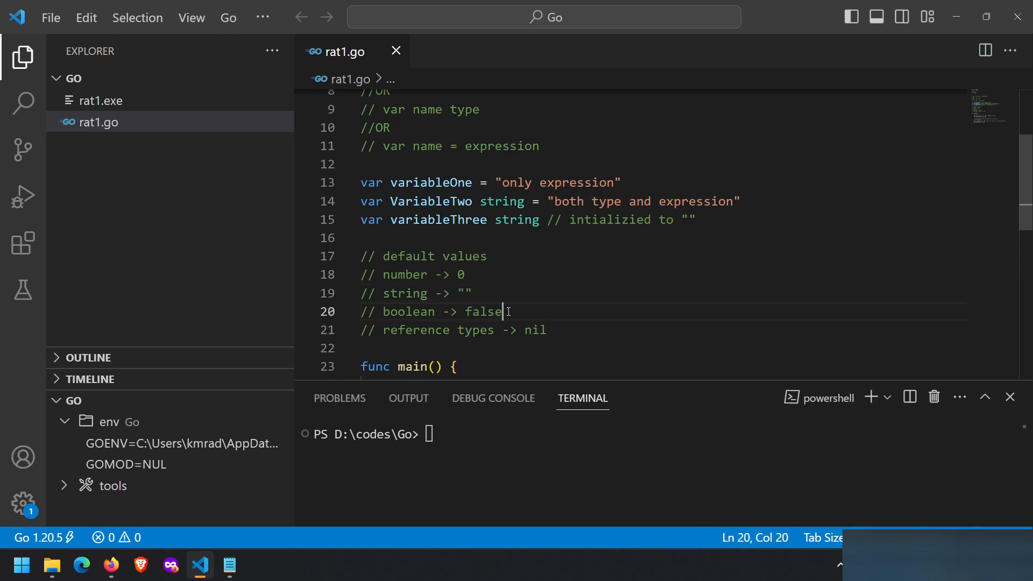
pyautogui.moveTo(550, 324)
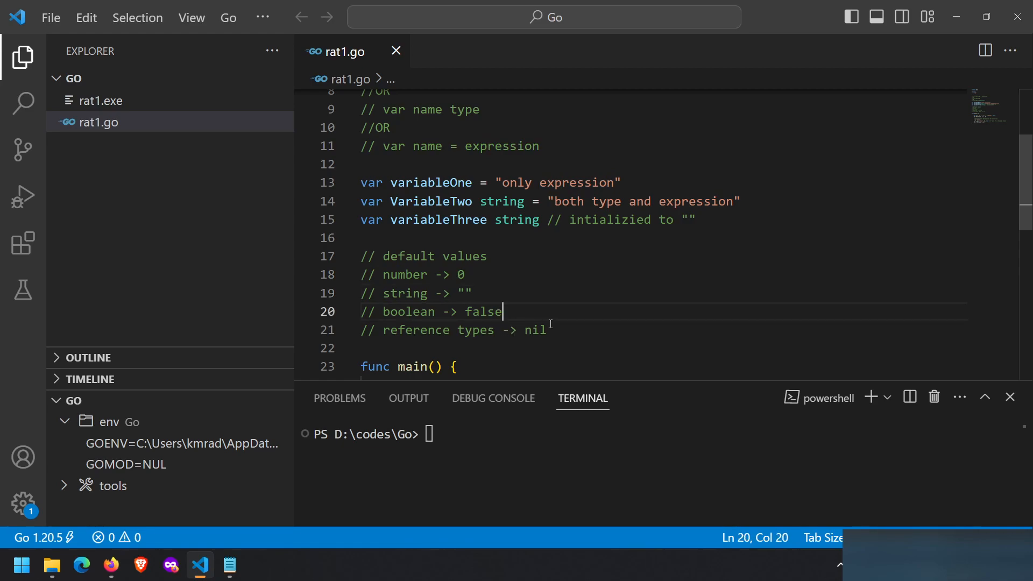
pyautogui.click(547, 330)
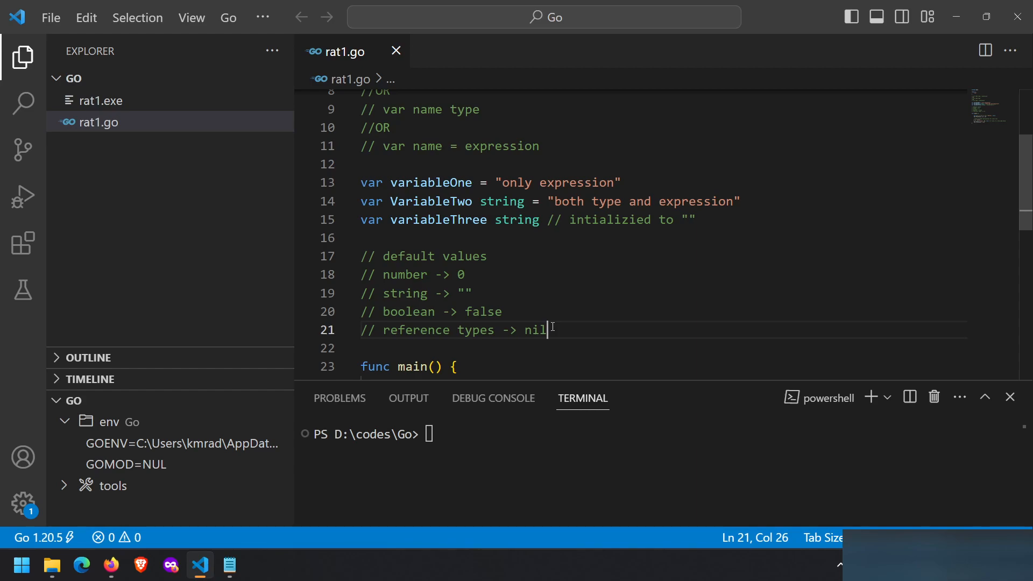
pyautogui.scroll(-3)
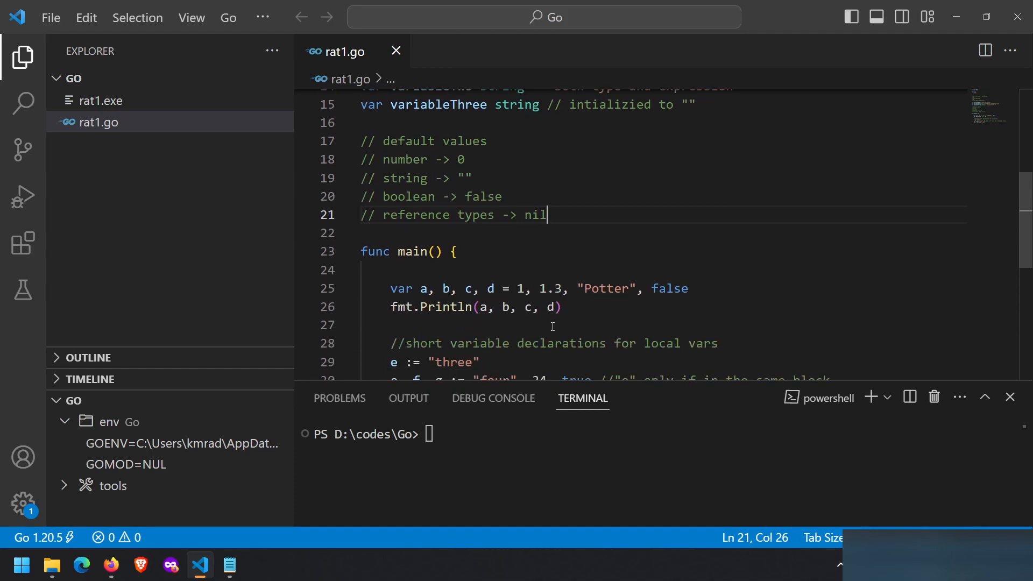
pyautogui.scroll(-3)
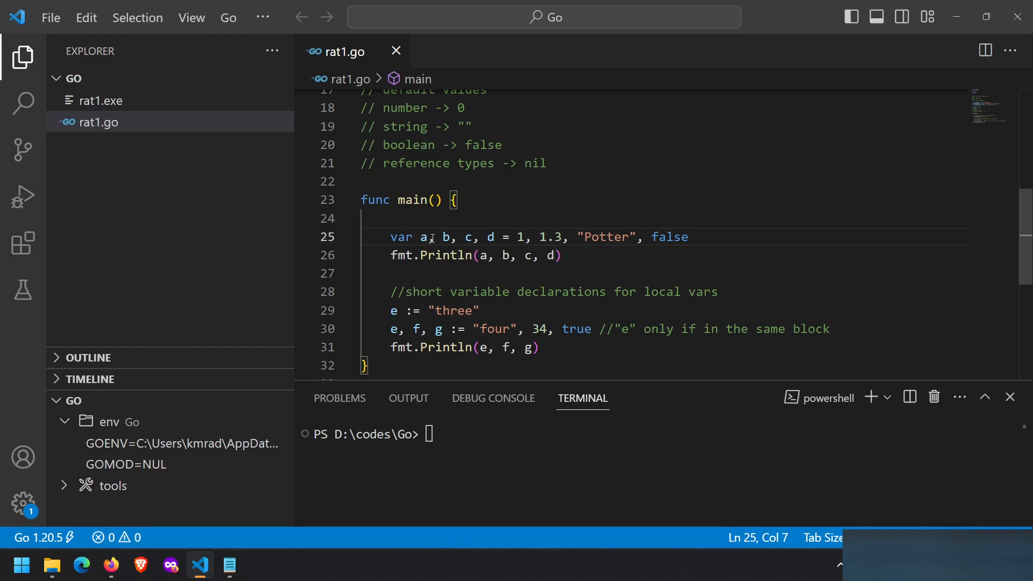
pyautogui.moveTo(529, 256)
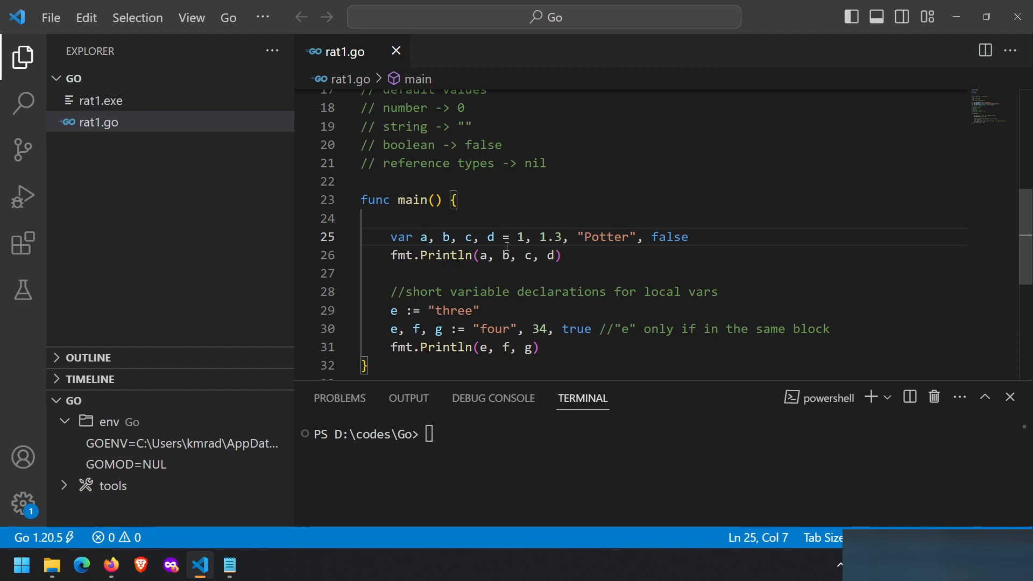
pyautogui.moveTo(568, 239)
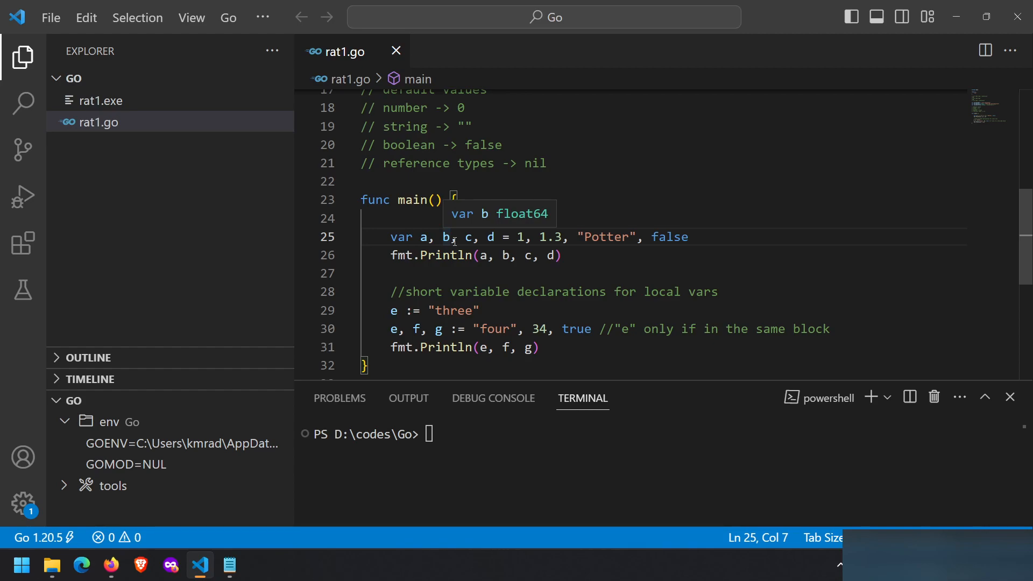
pyautogui.moveTo(506, 239)
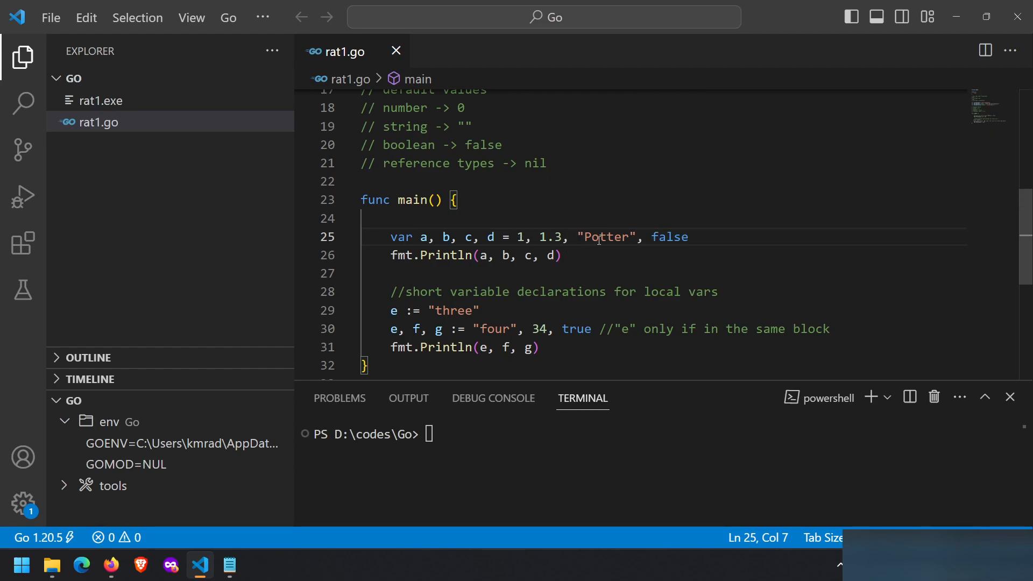
pyautogui.moveTo(490, 237)
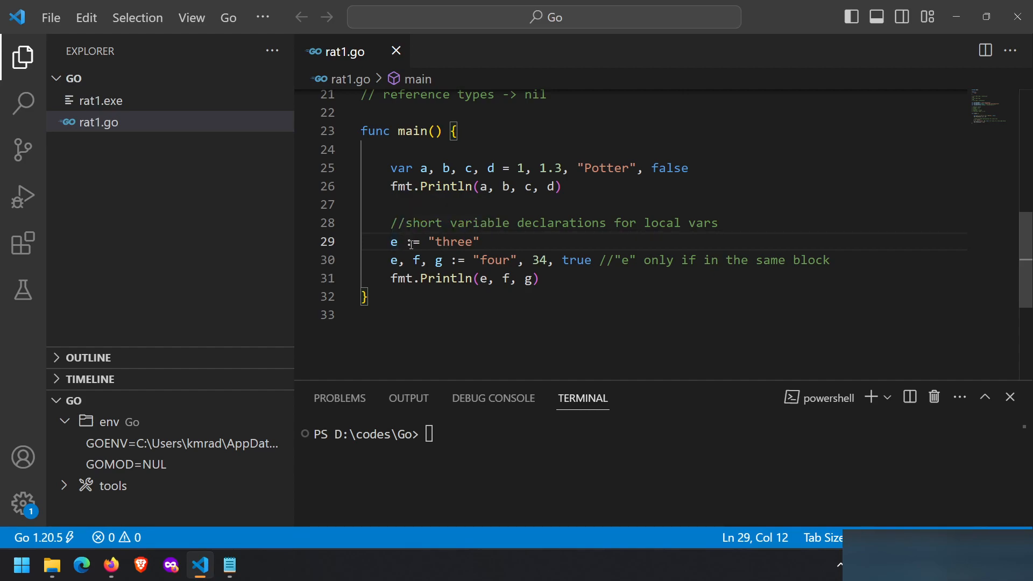
# - Walk through the short declaration of e and its := redeclaration with true on line 30, entering three"
pyautogui.click(409, 242)
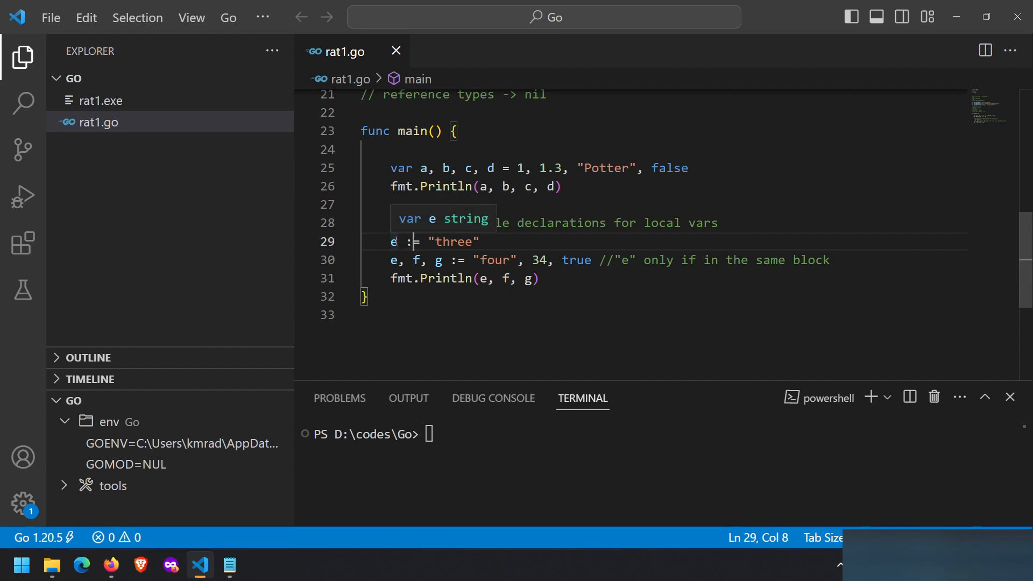
pyautogui.doubleClick(454, 242)
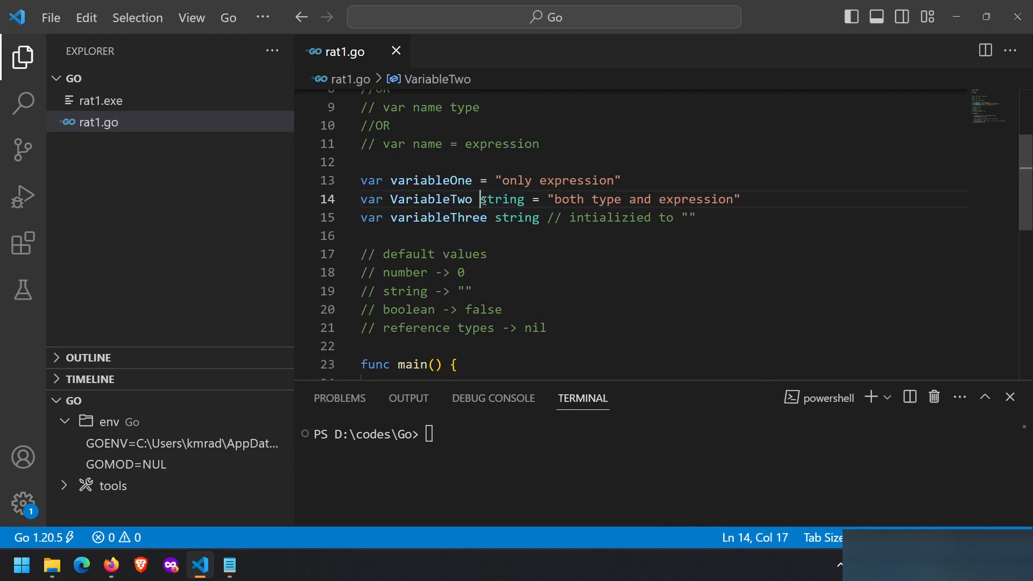
pyautogui.moveTo(432, 199)
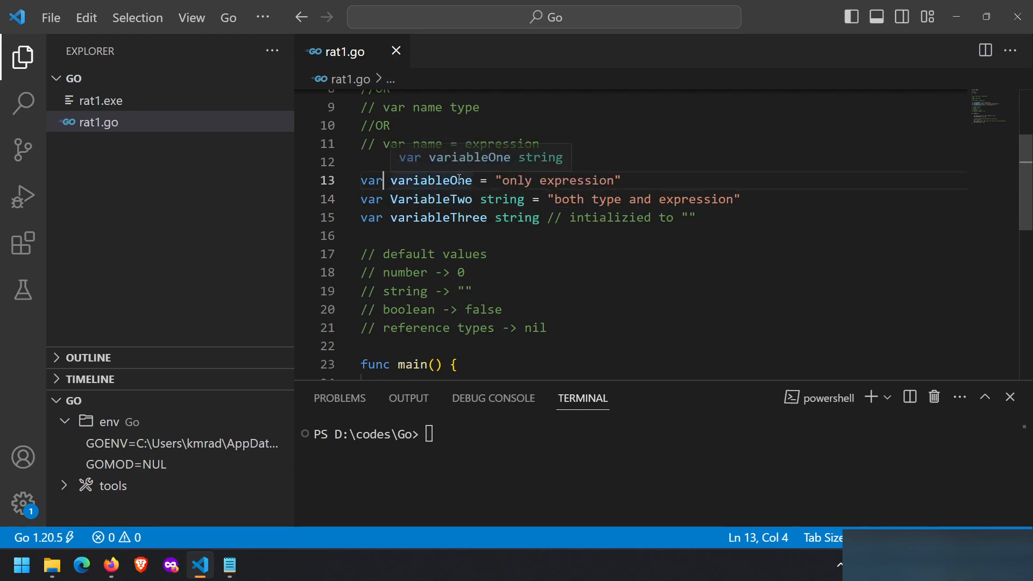
pyautogui.moveTo(461, 236)
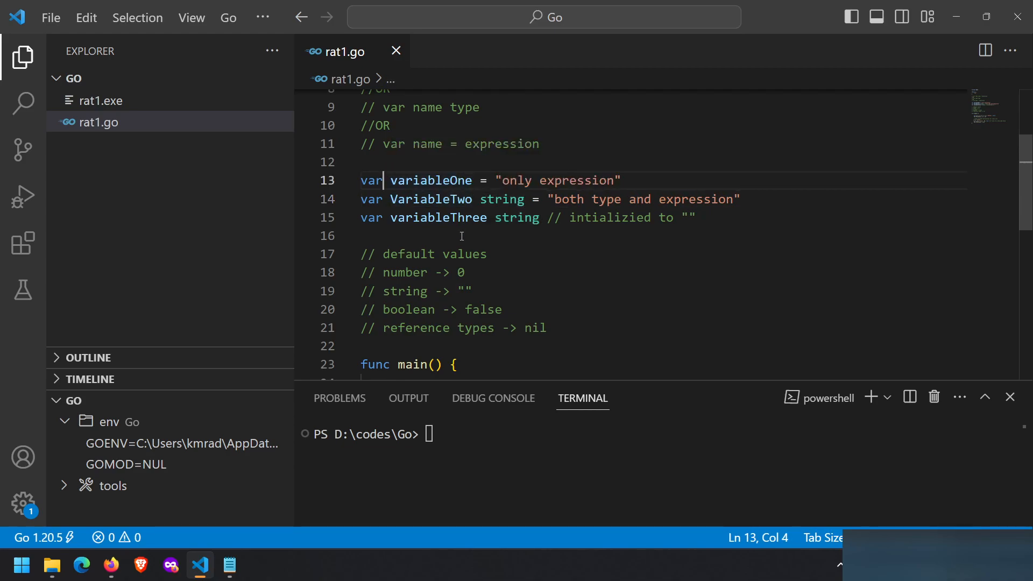
pyautogui.scroll(-3)
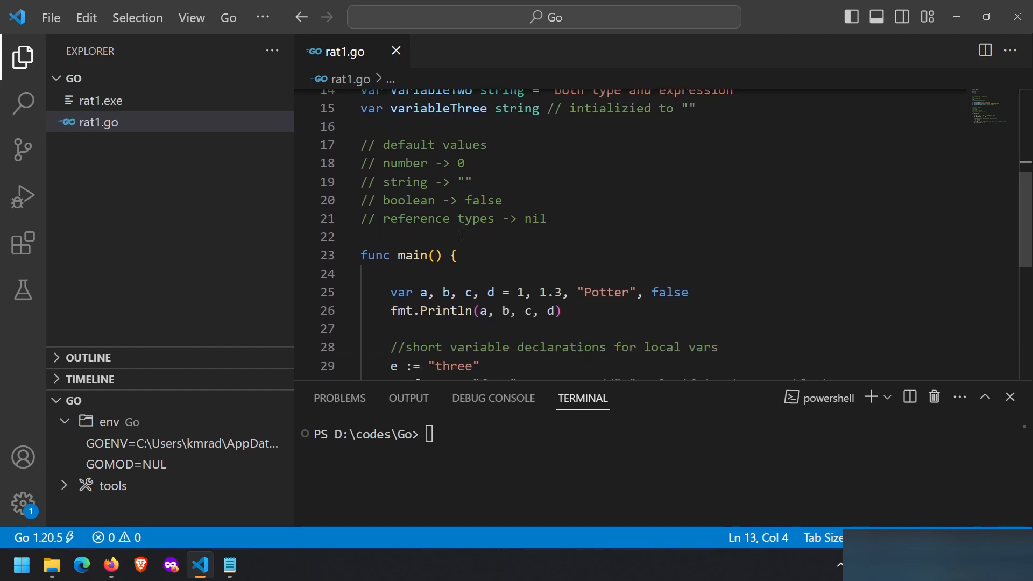
pyautogui.scroll(-3)
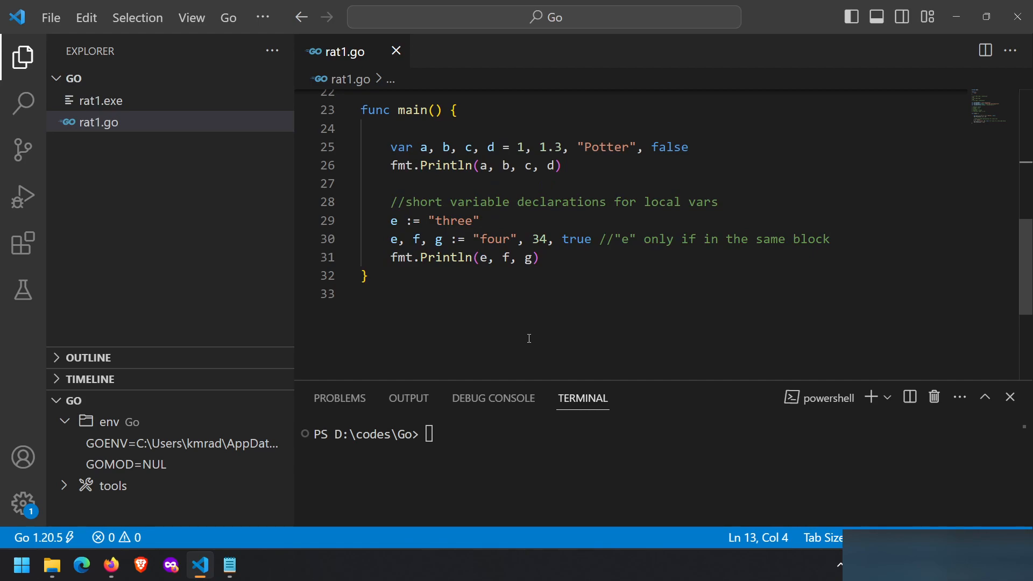
pyautogui.moveTo(562, 254)
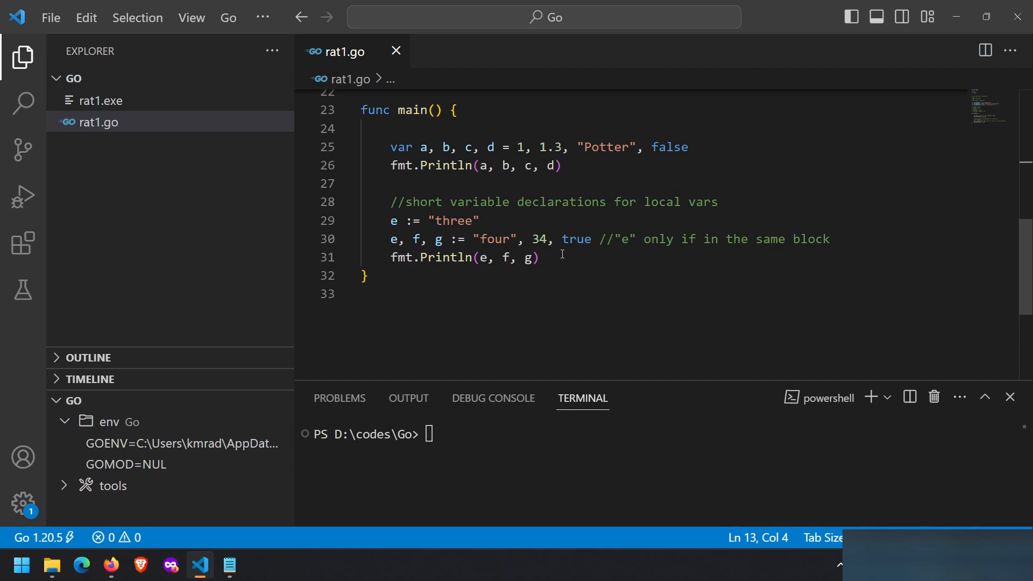
pyautogui.doubleClick(575, 239)
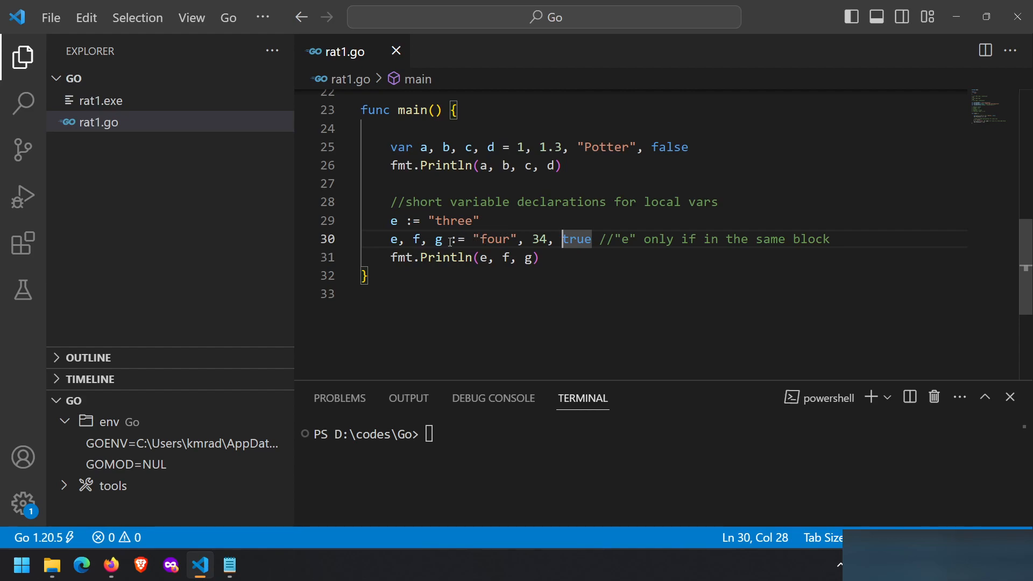
pyautogui.click(450, 239)
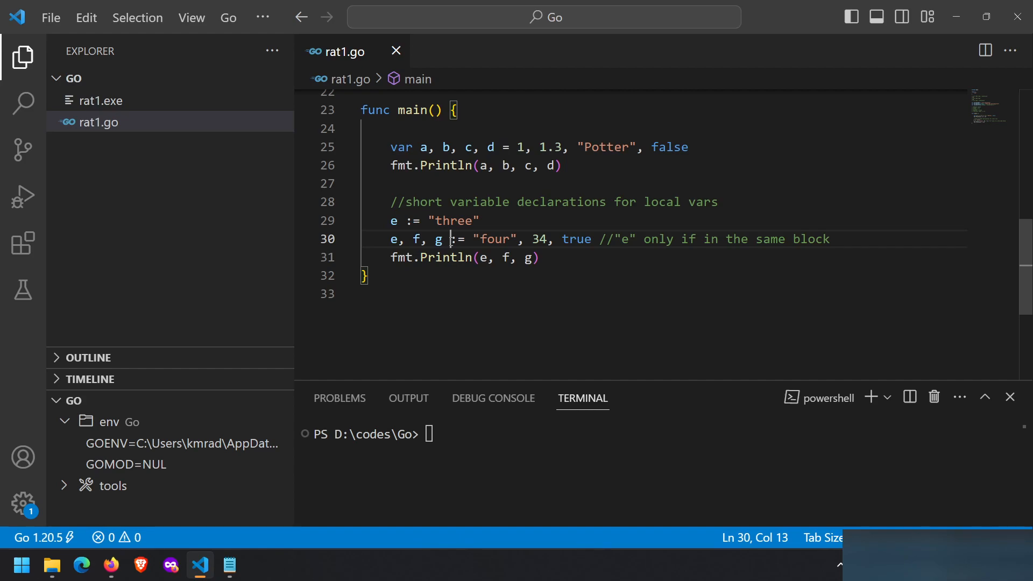
pyautogui.doubleClick(394, 239)
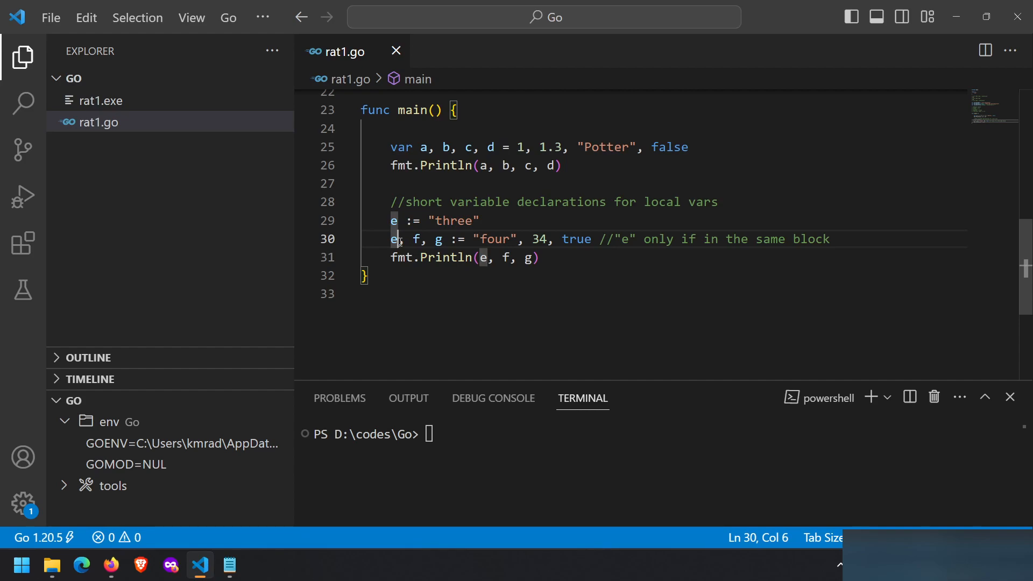
pyautogui.moveTo(418, 239)
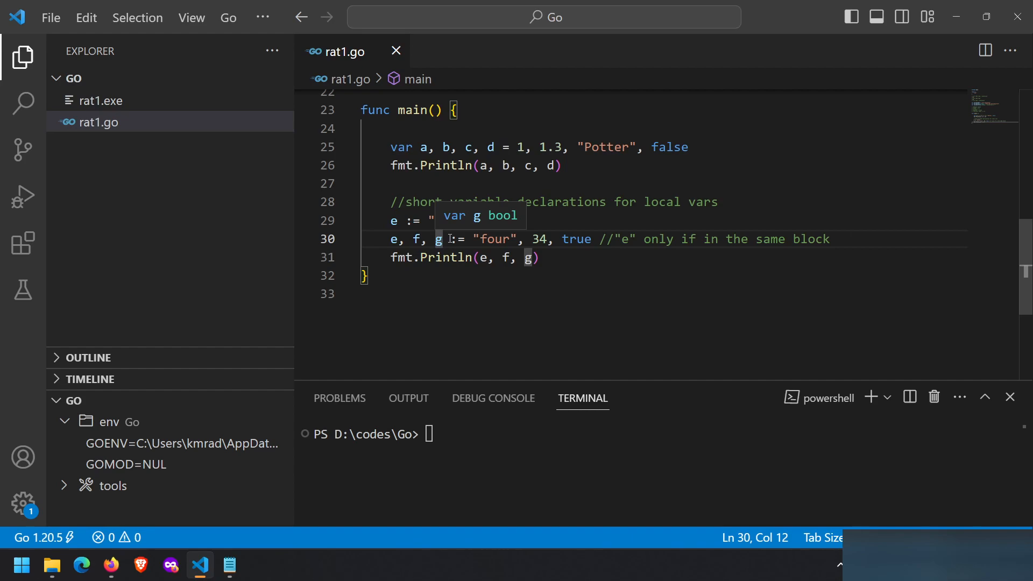
pyautogui.write('three"')
pyautogui.click(663, 434)
pyautogui.write('go run rat1.go')
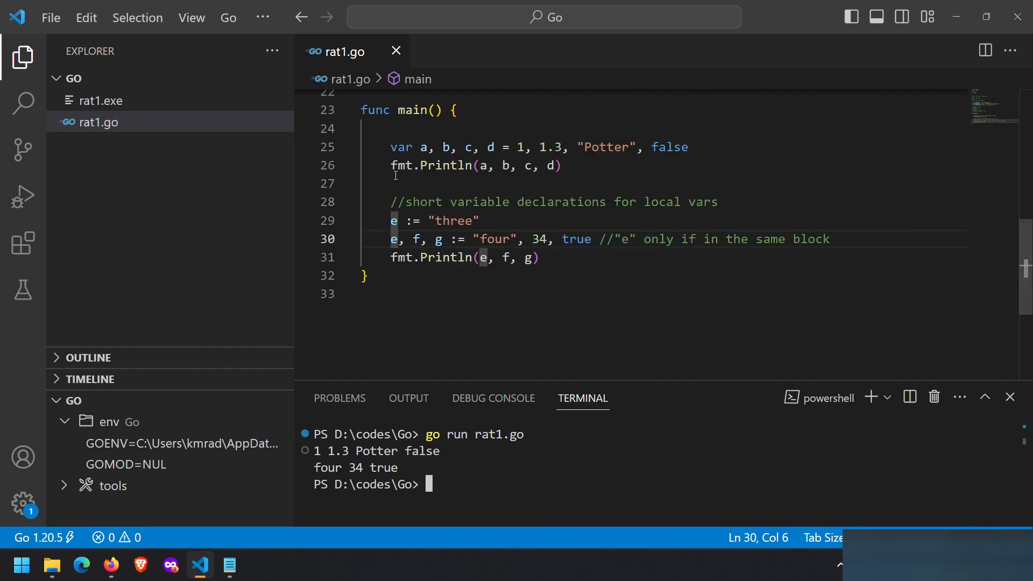
pyautogui.moveTo(409, 398)
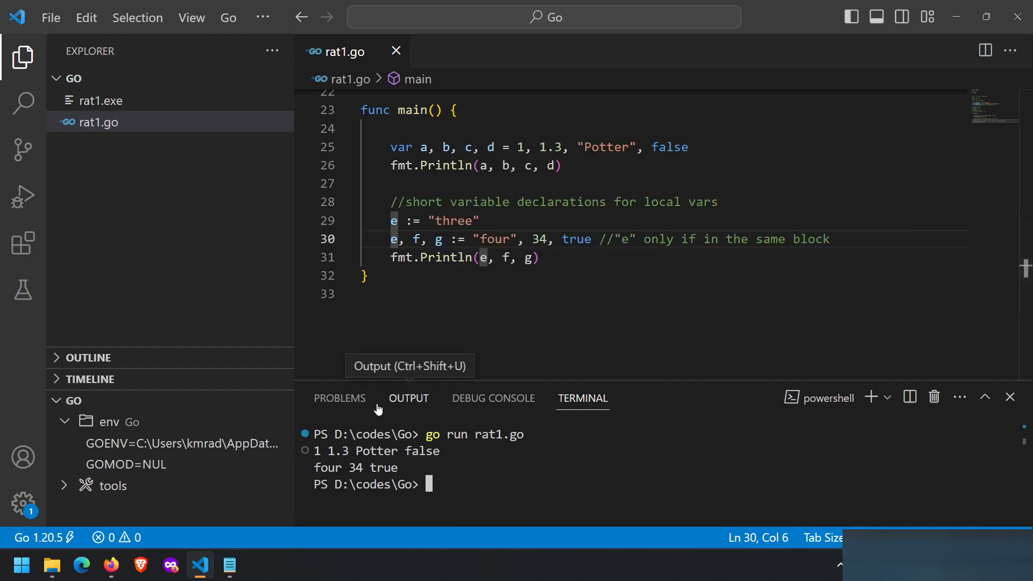
pyautogui.moveTo(441, 249)
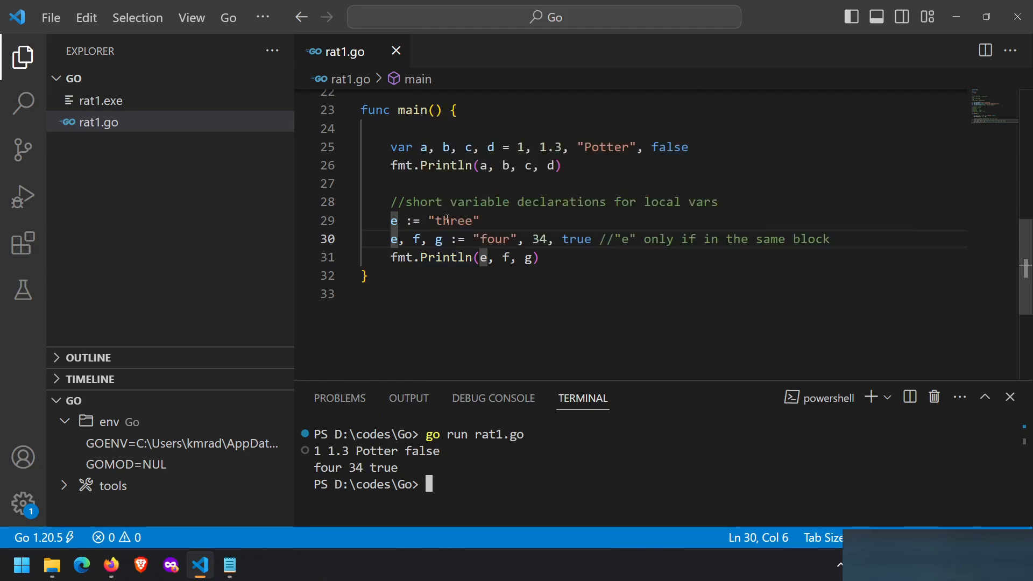
pyautogui.doubleClick(453, 221)
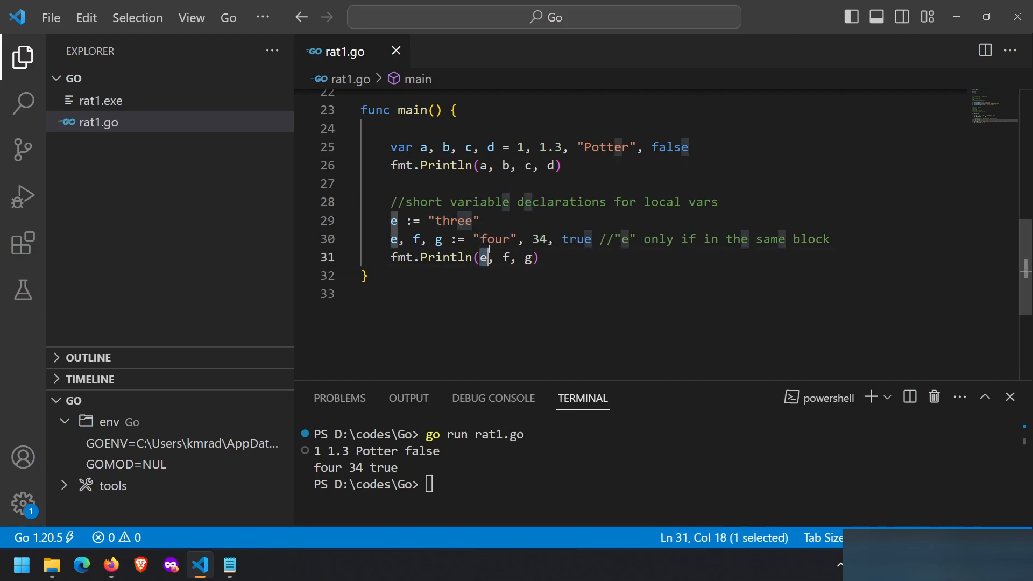
pyautogui.doubleClick(495, 239)
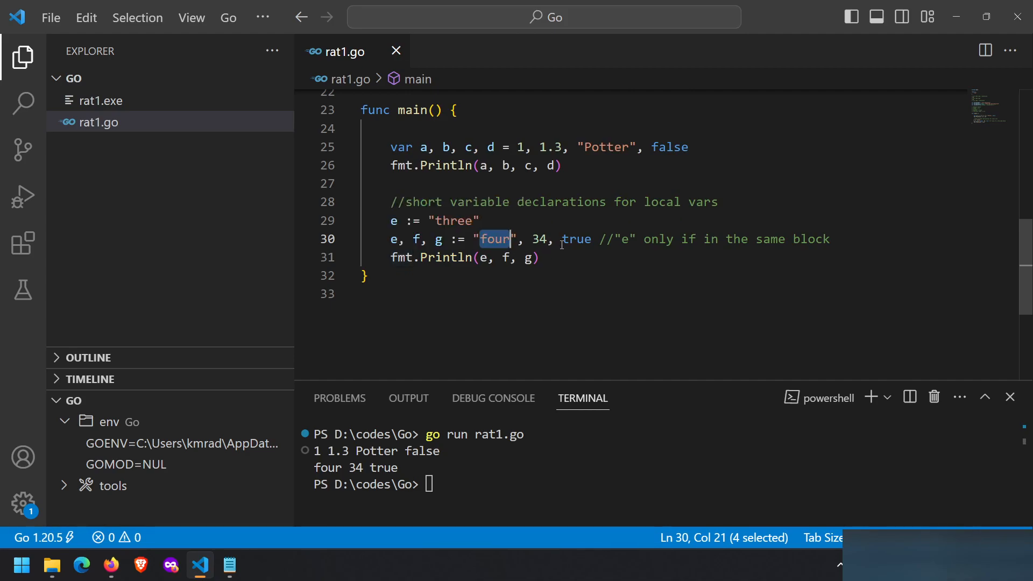
pyautogui.doubleClick(576, 239)
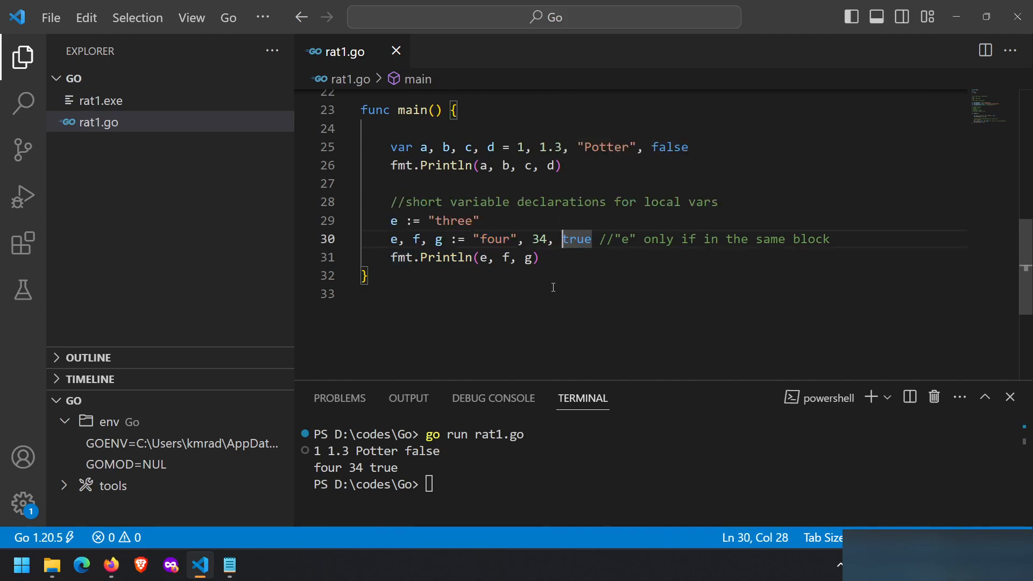